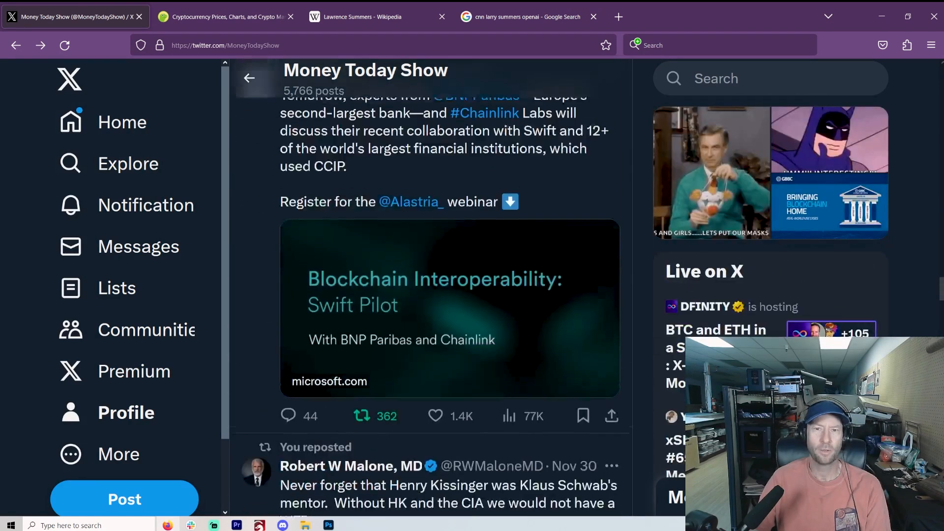
- Scroll the Money Today Show timeline back up to the Oasis product graphic post
{"action": "scroll", "scroll_direction": "up", "scroll_amount": 3}
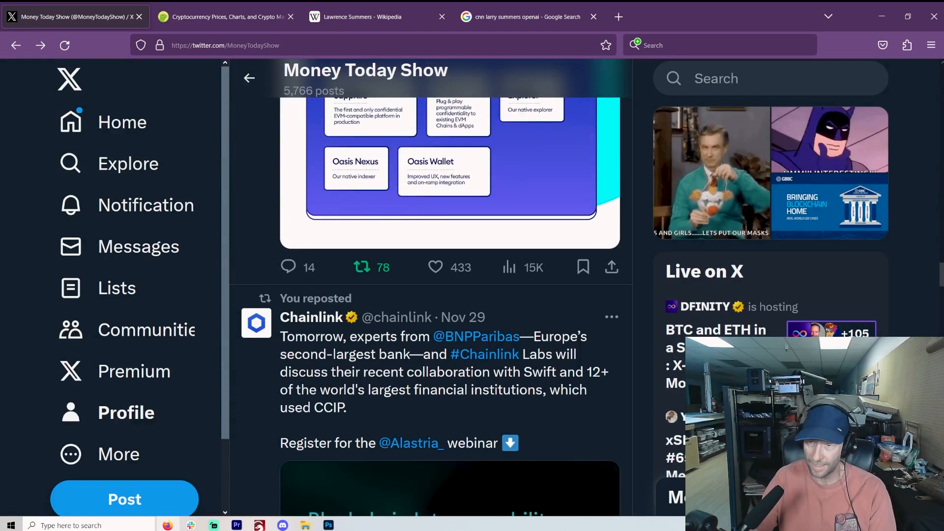
{"action": "scroll", "scroll_direction": "up", "scroll_amount": 3}
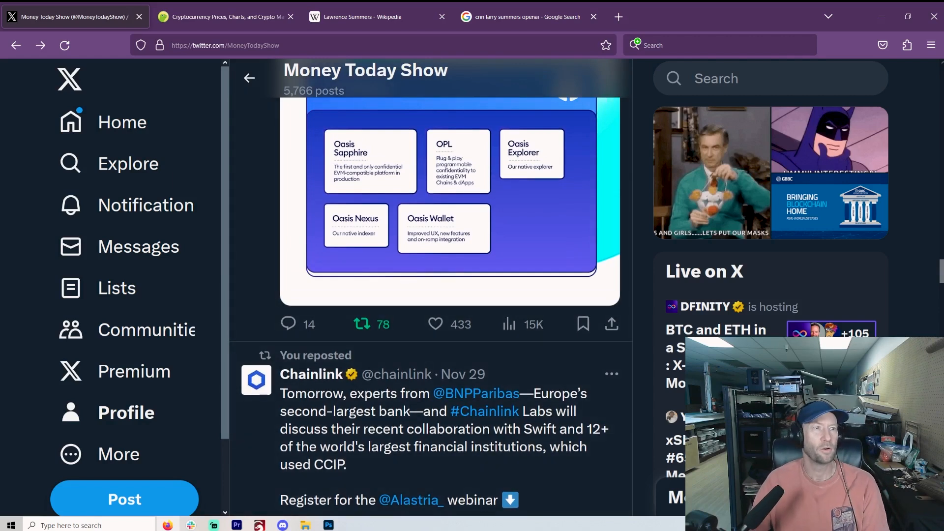
{"action": "mouse_move", "coordinate": [367, 17]}
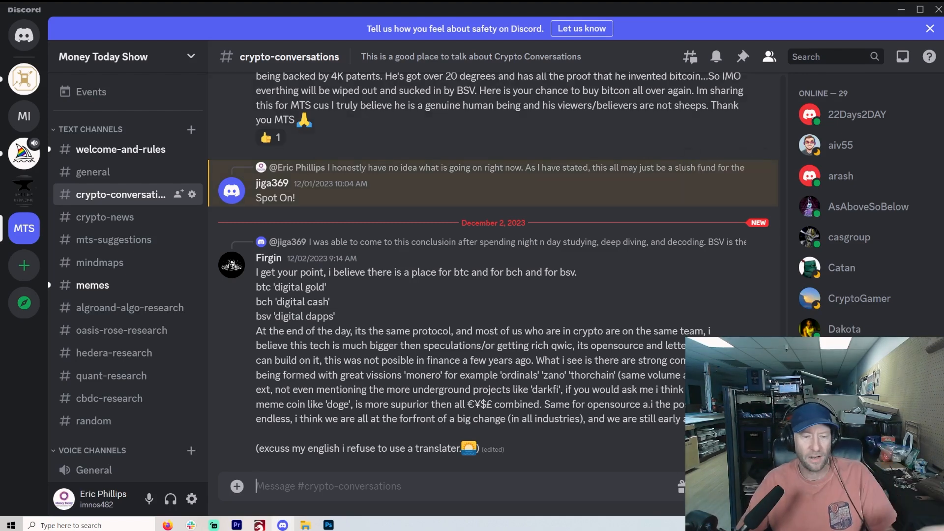
{"action": "mouse_move", "coordinate": [494, 242]}
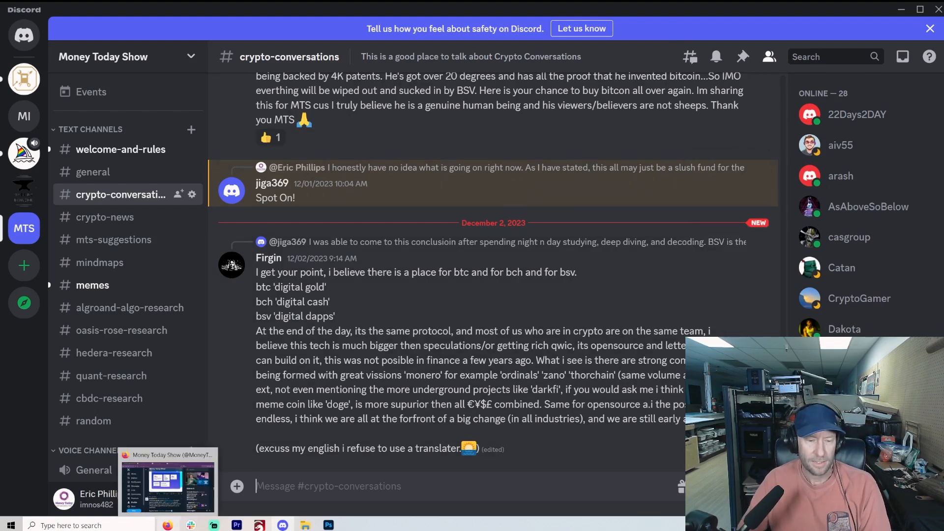
- Bring the Firefox window with the Money Today Show X profile back to the front
{"action": "left_click", "coordinate": [167, 482]}
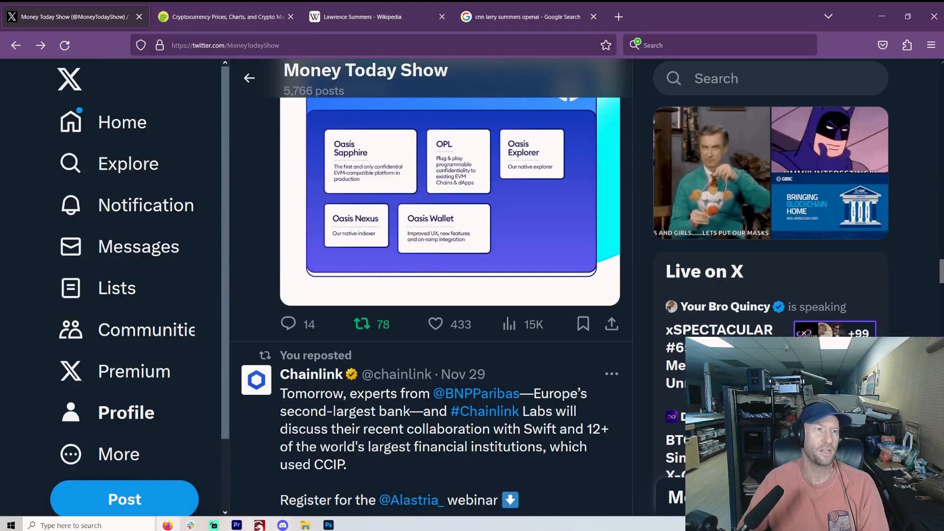
- Read the Lawrence Summers Wikipedia article down to his OpenAI board appointment
{"action": "left_click", "coordinate": [363, 17]}
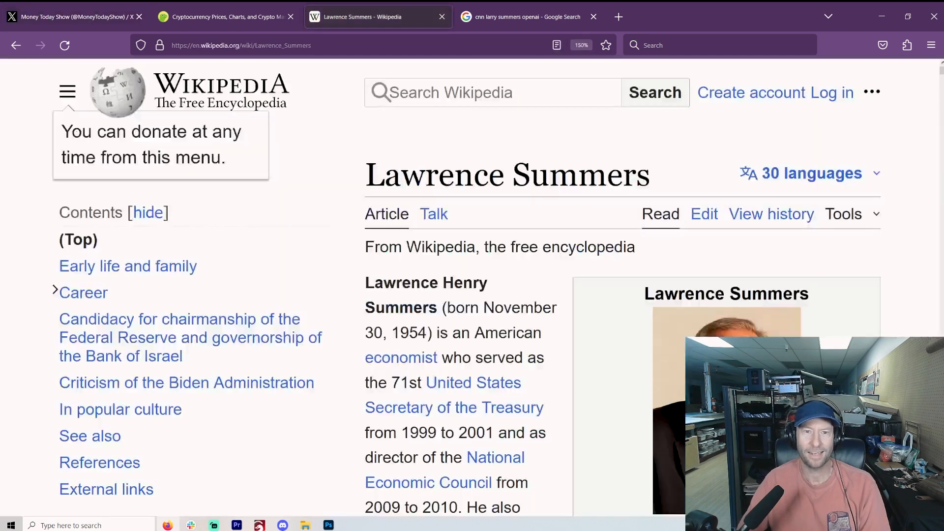
{"action": "scroll", "scroll_direction": "down", "scroll_amount": 3}
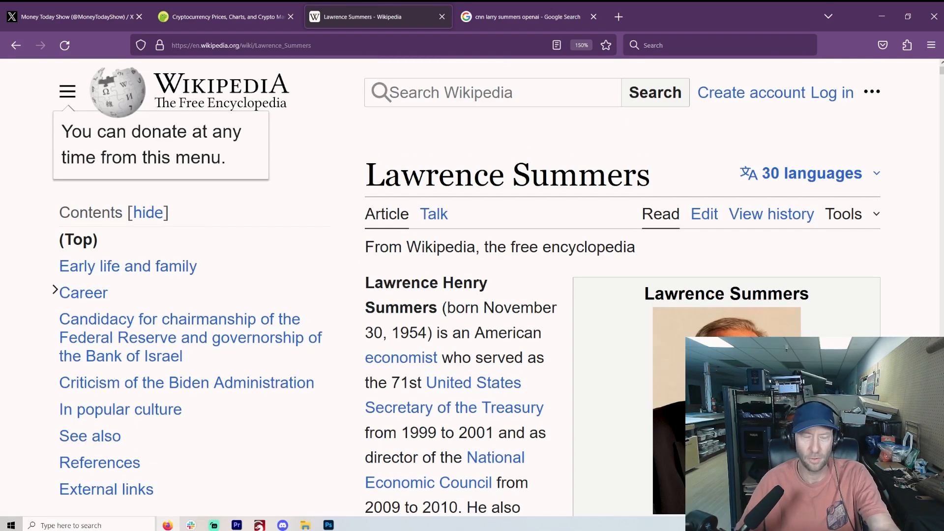
{"action": "scroll", "scroll_direction": "down", "scroll_amount": 3}
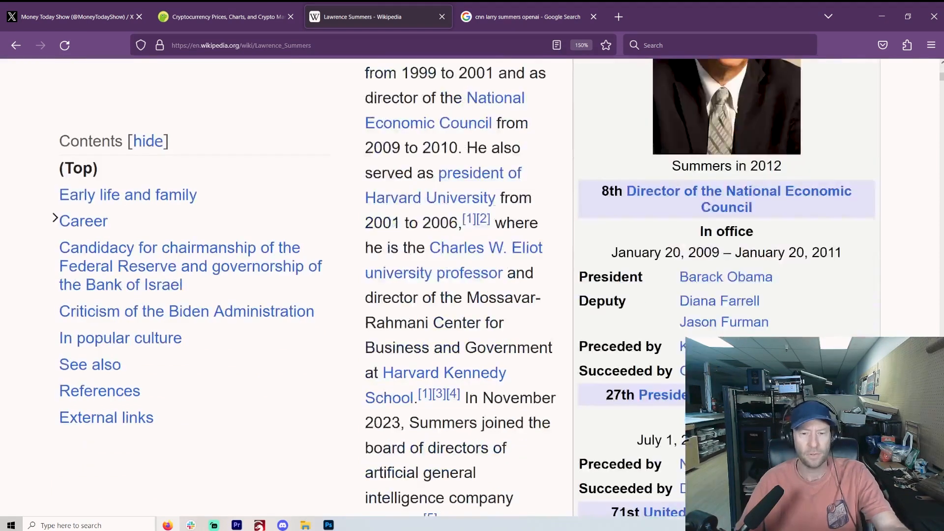
{"action": "scroll", "scroll_direction": "down", "scroll_amount": 3}
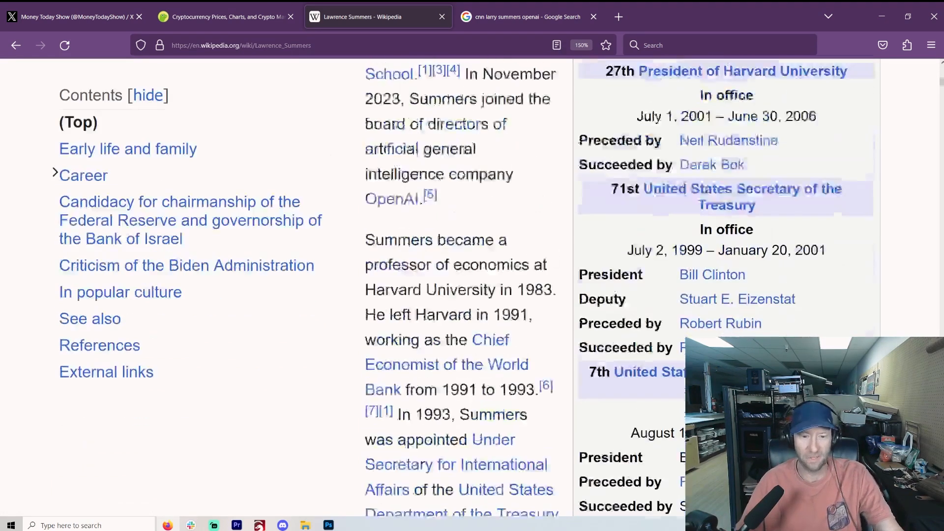
{"action": "scroll", "scroll_direction": "down", "scroll_amount": 3}
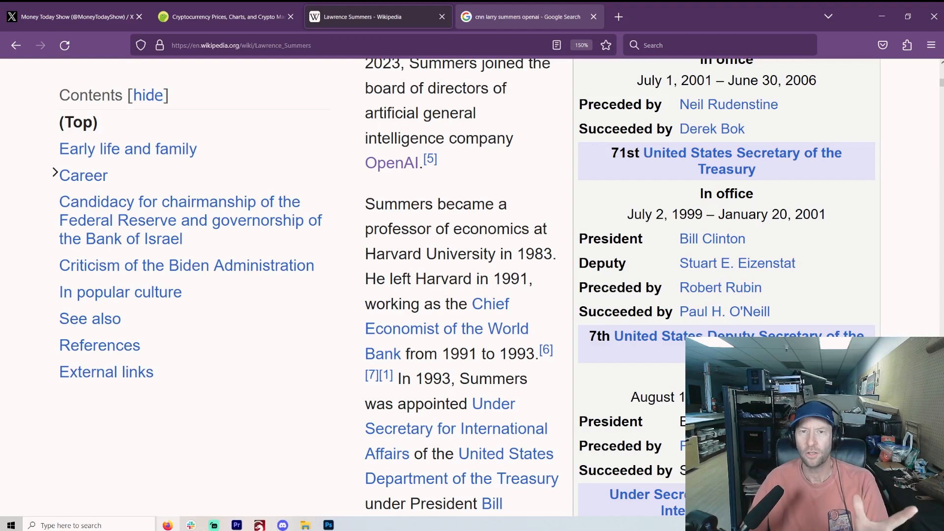
- Bring up the Google CNN results on Larry Summers joining OpenAI's board
{"action": "left_click", "coordinate": [529, 17]}
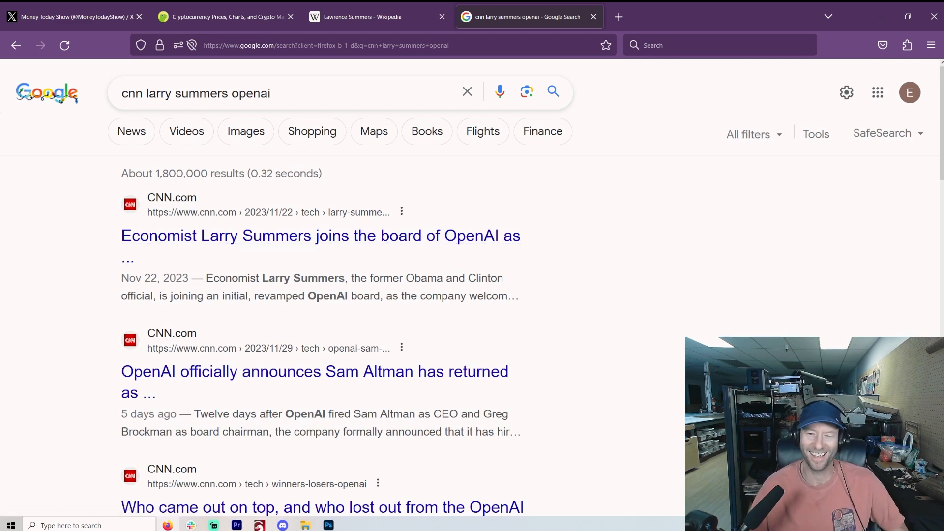
{"action": "mouse_move", "coordinate": [363, 17]}
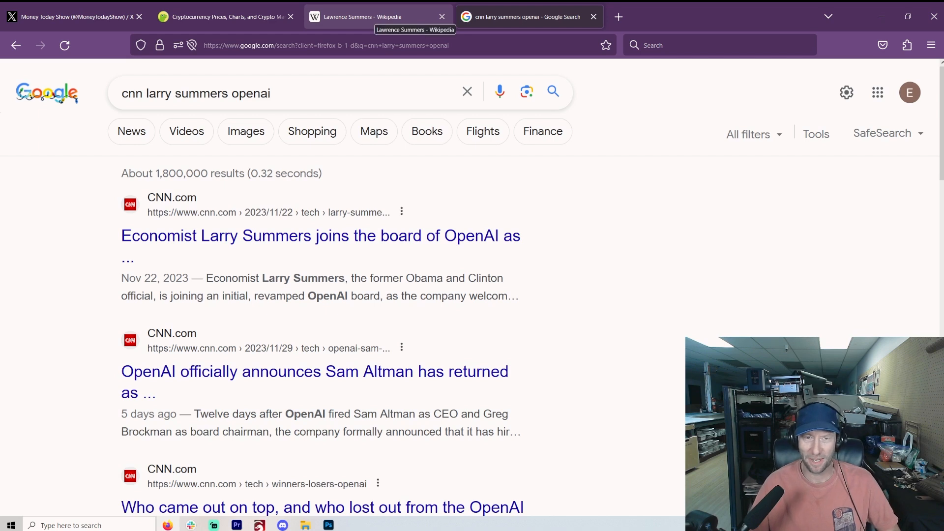
- Revisit the Lawrence Summers OpenAI passage on Wikipedia, then return to the Money Today Show X profile
{"action": "left_click", "coordinate": [361, 17]}
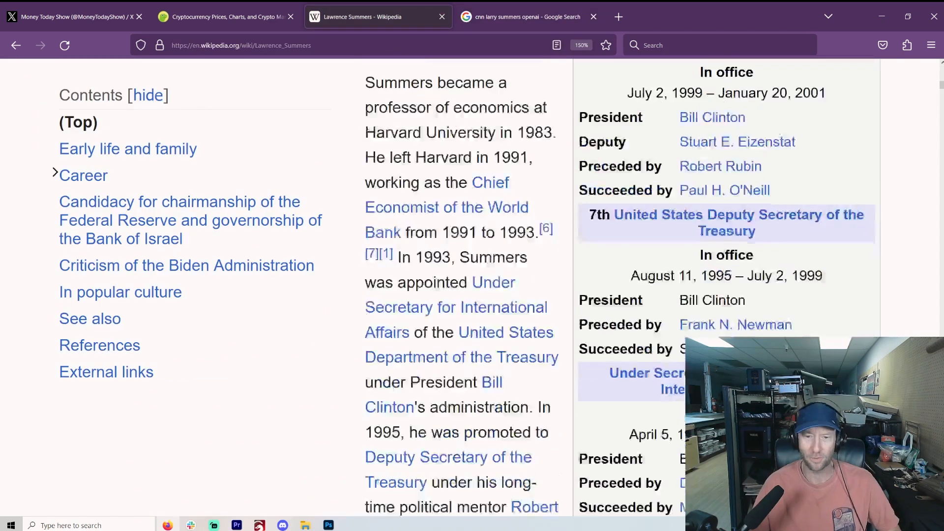
{"action": "scroll", "scroll_direction": "up", "scroll_amount": 3}
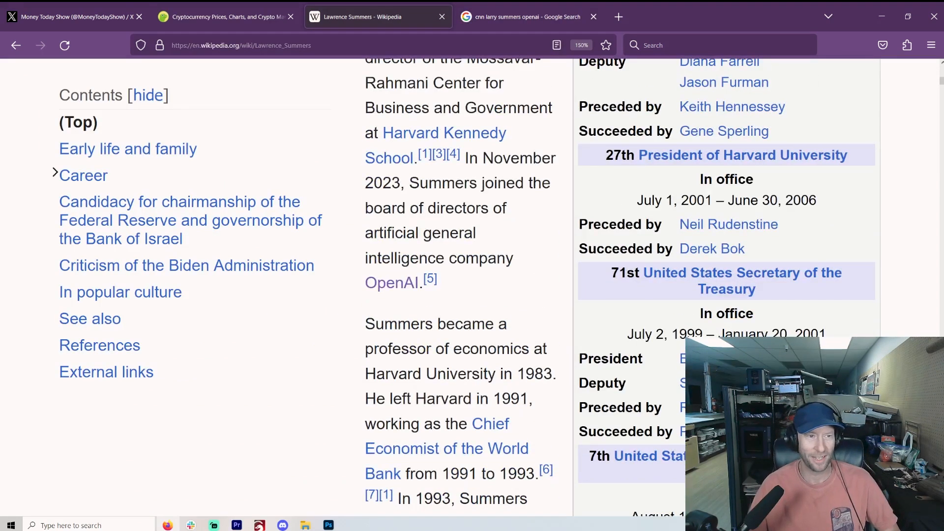
{"action": "mouse_move", "coordinate": [226, 17]}
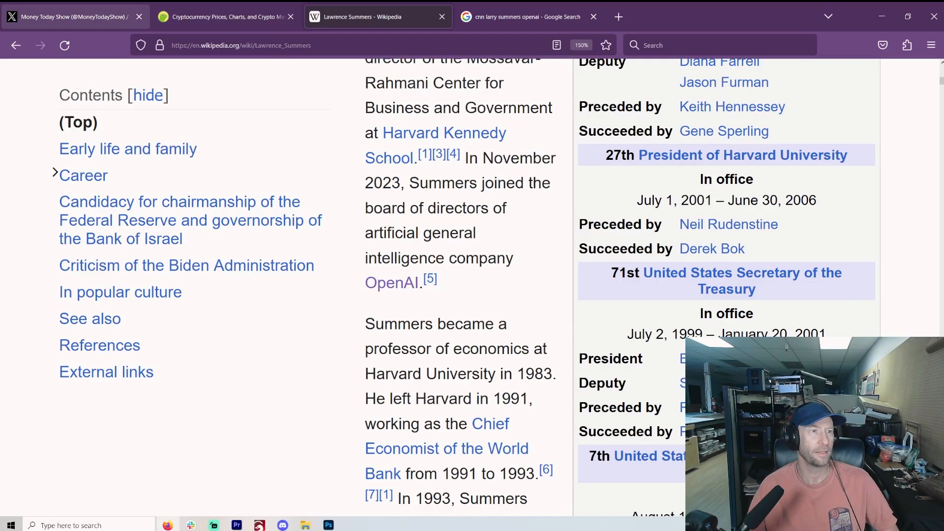
{"action": "left_click", "coordinate": [72, 16]}
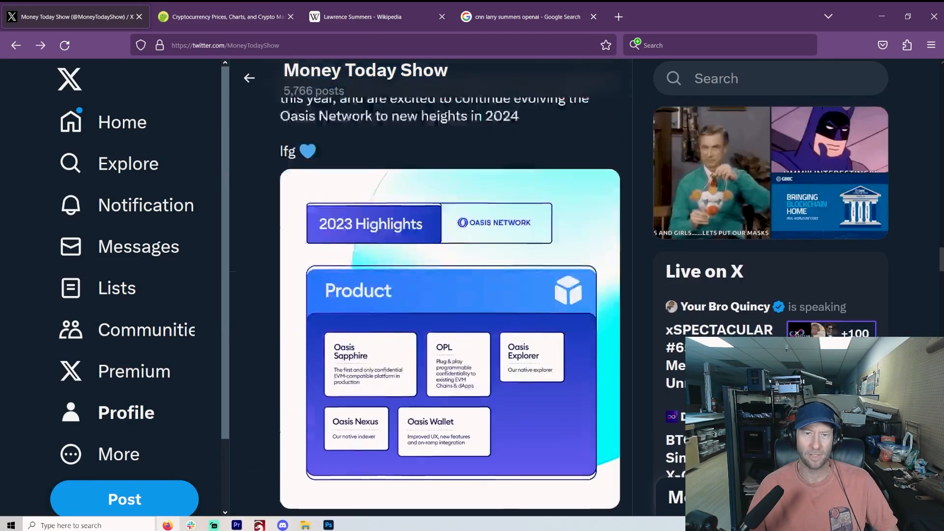
- Recheck the Google CNN results on Larry Summers, then return to the Money Today Show profile
{"action": "left_click", "coordinate": [521, 17]}
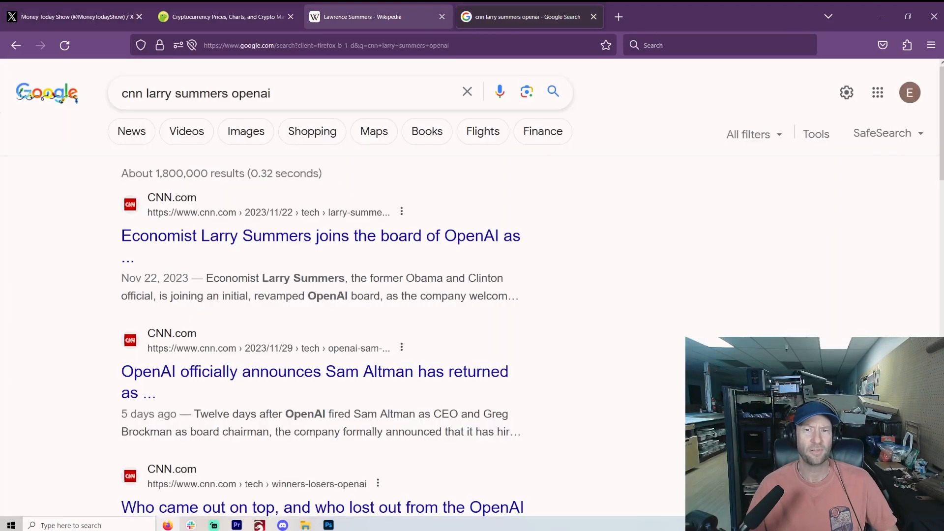
{"action": "mouse_move", "coordinate": [361, 17]}
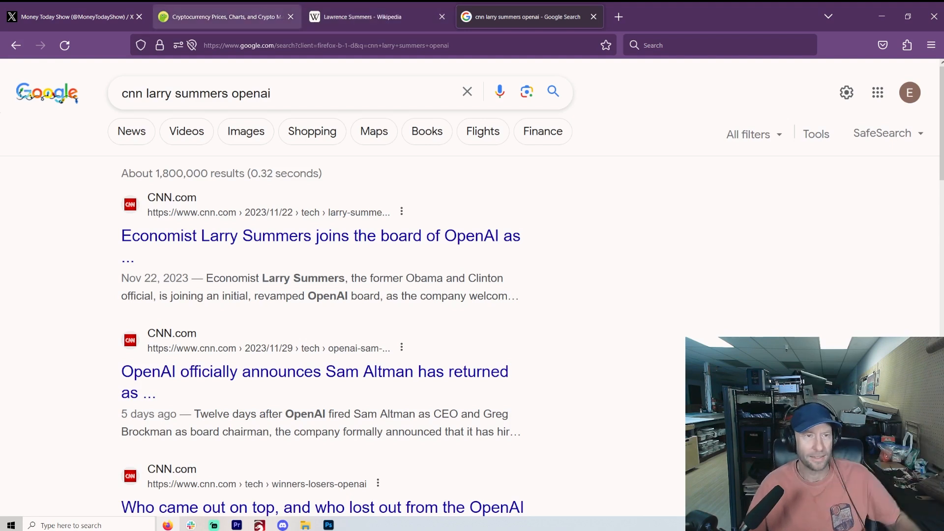
{"action": "left_click", "coordinate": [72, 16]}
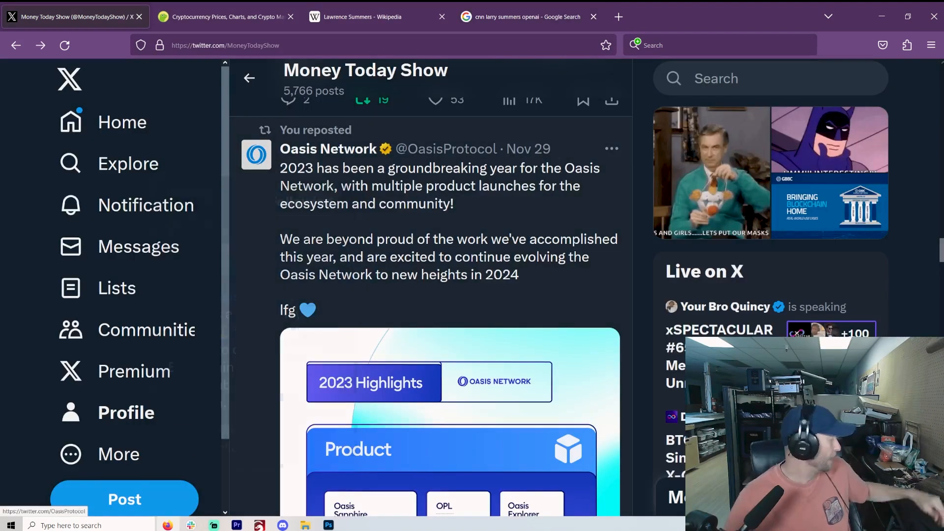
{"action": "mouse_move", "coordinate": [329, 149]}
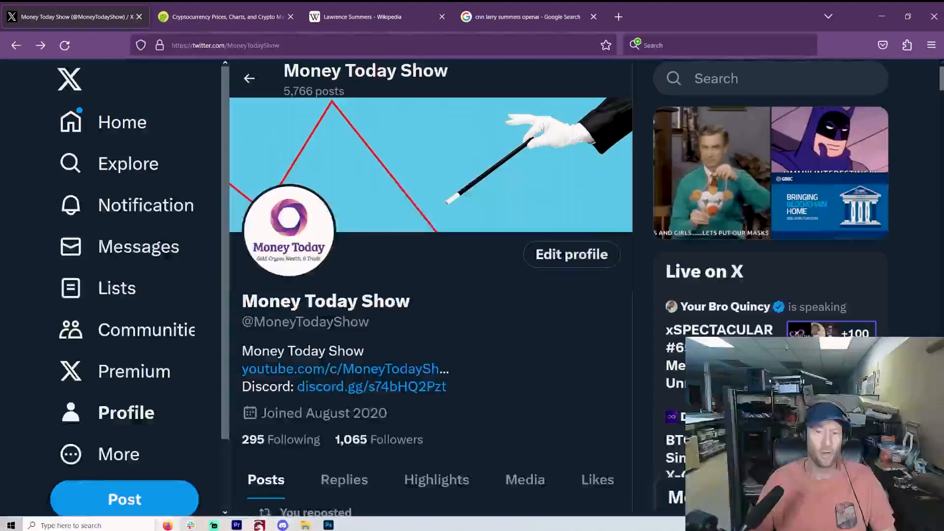
{"action": "scroll", "scroll_direction": "down", "scroll_amount": 3}
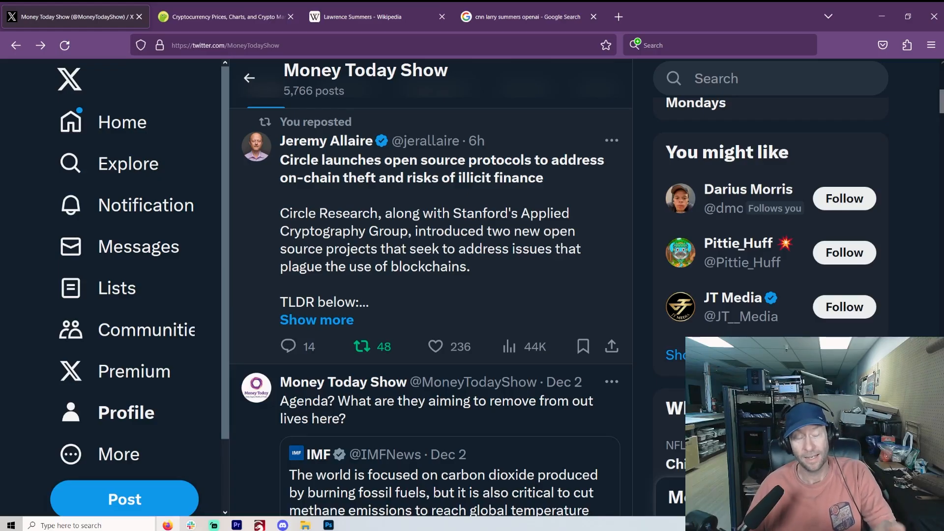
{"action": "mouse_move", "coordinate": [325, 141]}
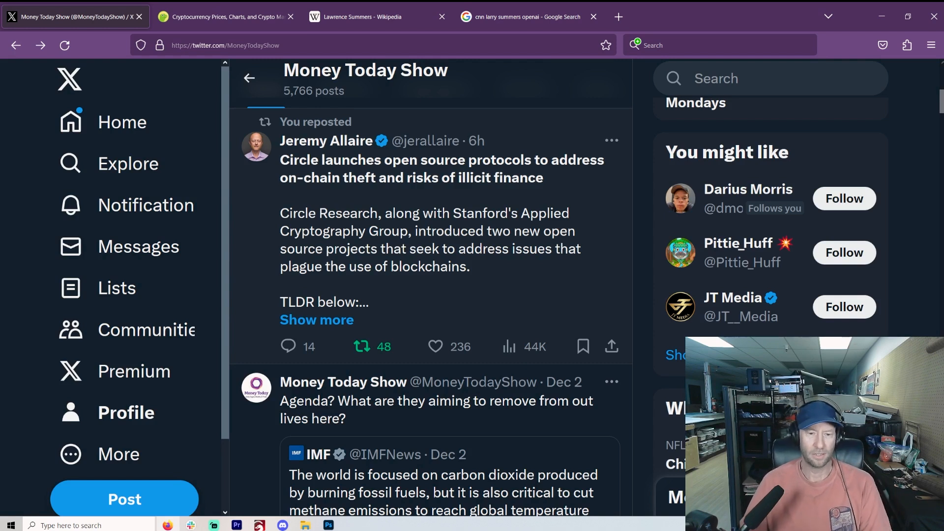
{"action": "scroll", "scroll_direction": "down", "scroll_amount": 3}
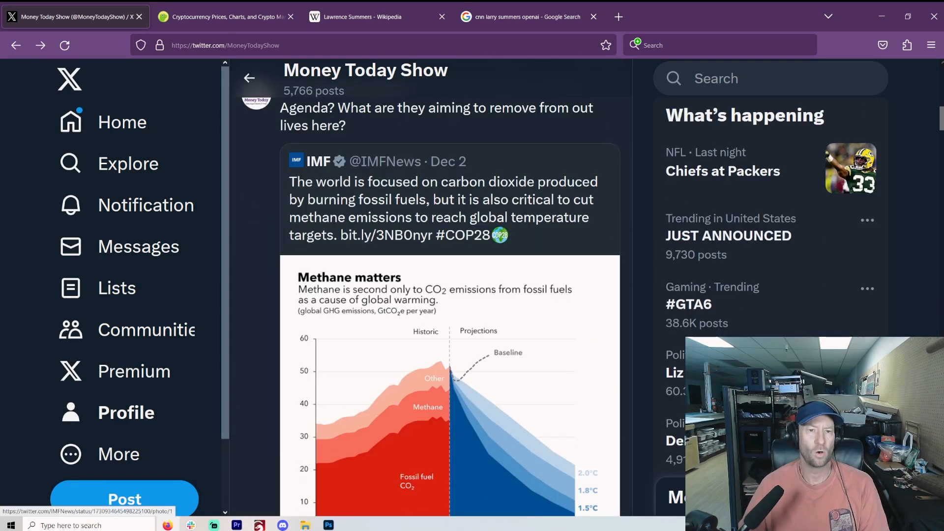
- Scroll the reposts past the R3 quote and defense-legislation repost to the Oasis Network 2023 highlights
{"action": "scroll", "scroll_direction": "down", "scroll_amount": 3}
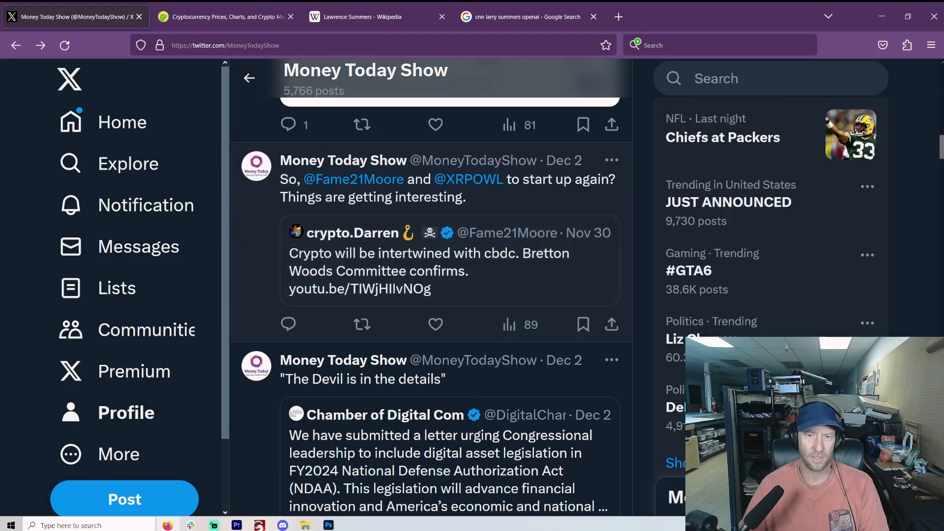
{"action": "mouse_move", "coordinate": [352, 179]}
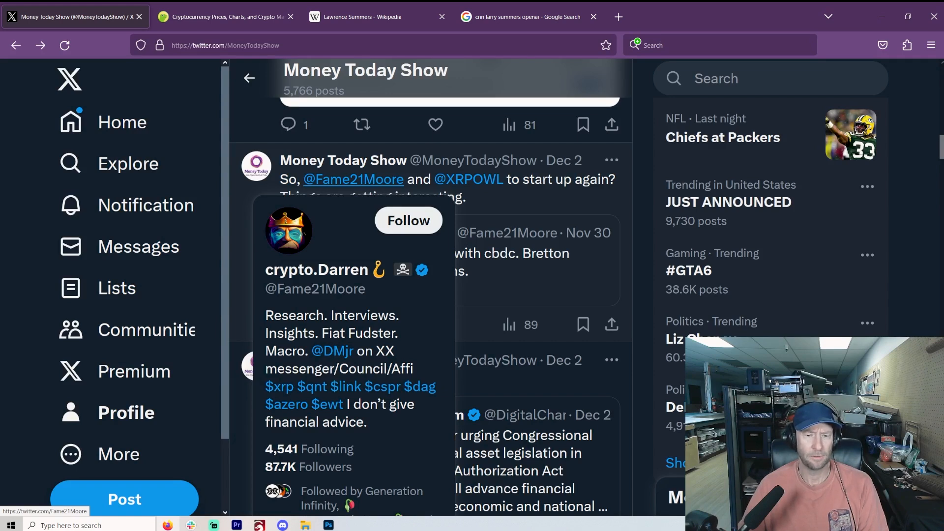
{"action": "mouse_move", "coordinate": [468, 179]}
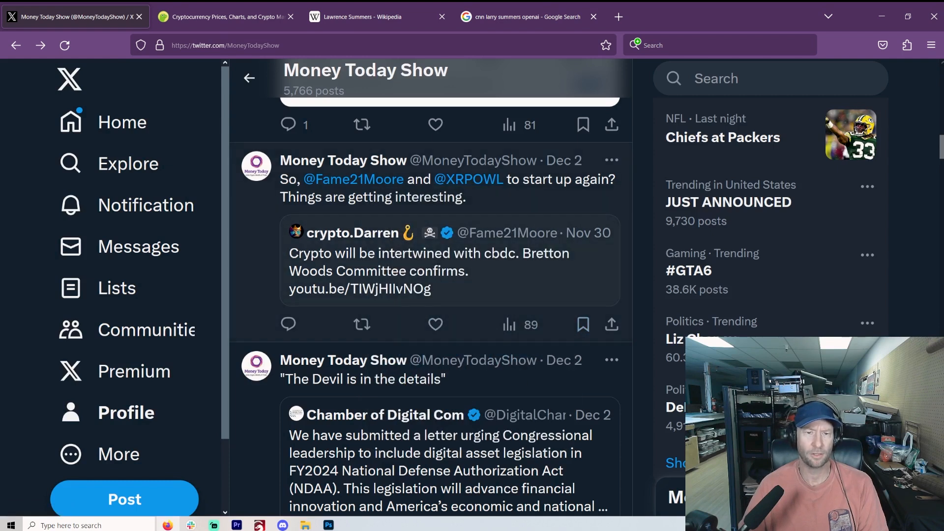
{"action": "scroll", "scroll_direction": "down", "scroll_amount": 3}
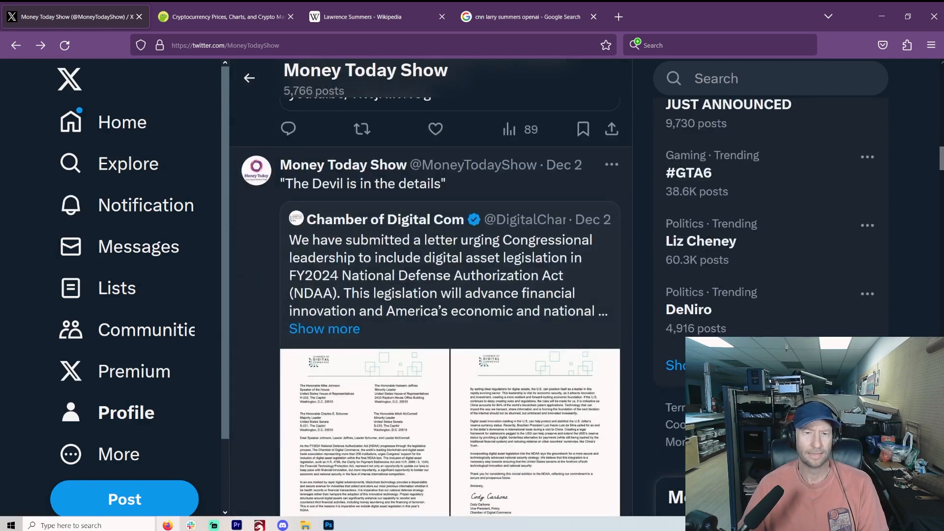
{"action": "mouse_move", "coordinate": [385, 220]}
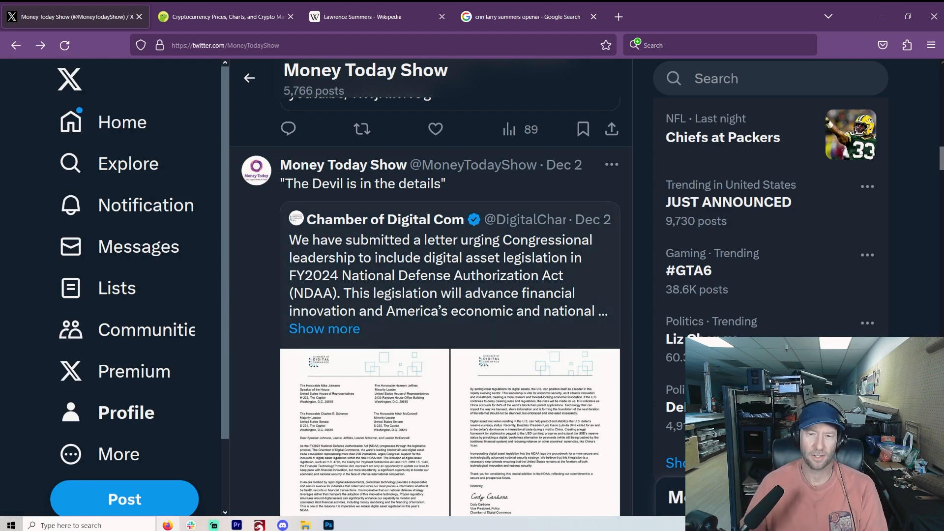
{"action": "scroll", "scroll_direction": "down", "scroll_amount": 3}
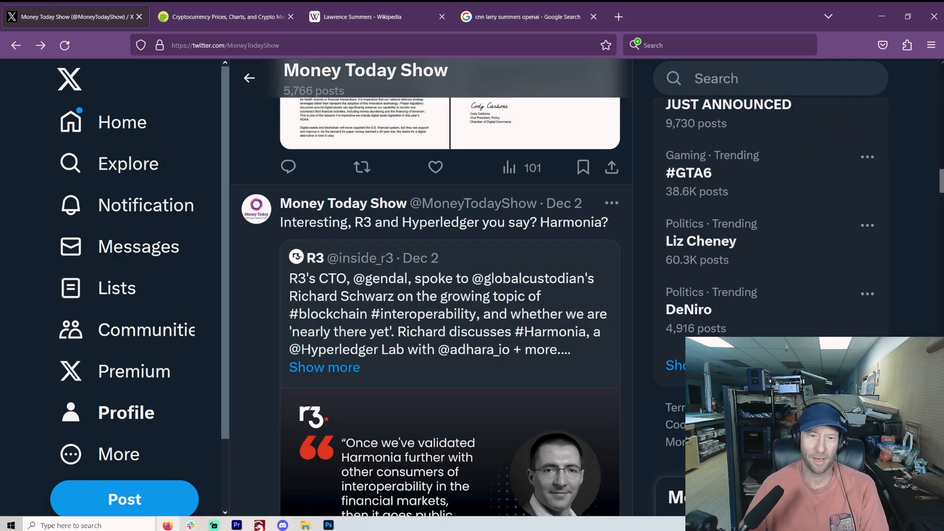
{"action": "scroll", "scroll_direction": "down", "scroll_amount": 3}
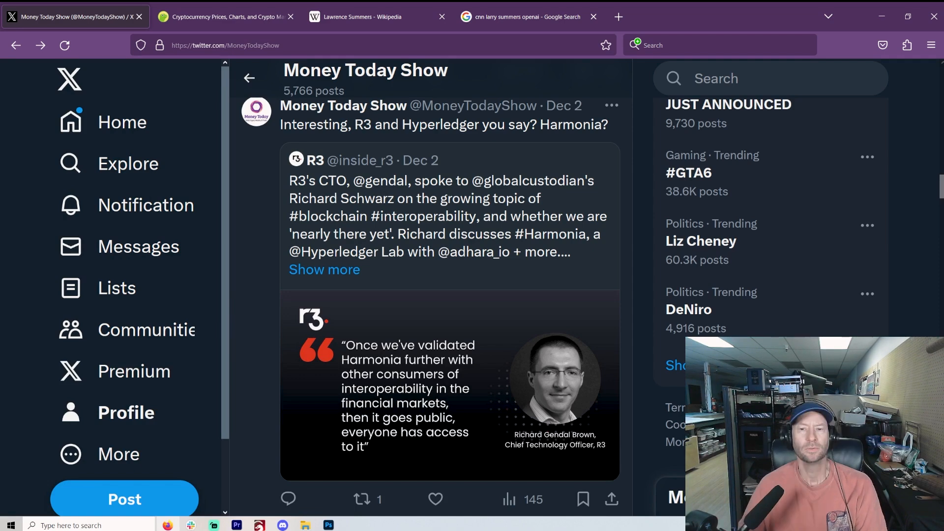
{"action": "scroll", "scroll_direction": "down", "scroll_amount": 3}
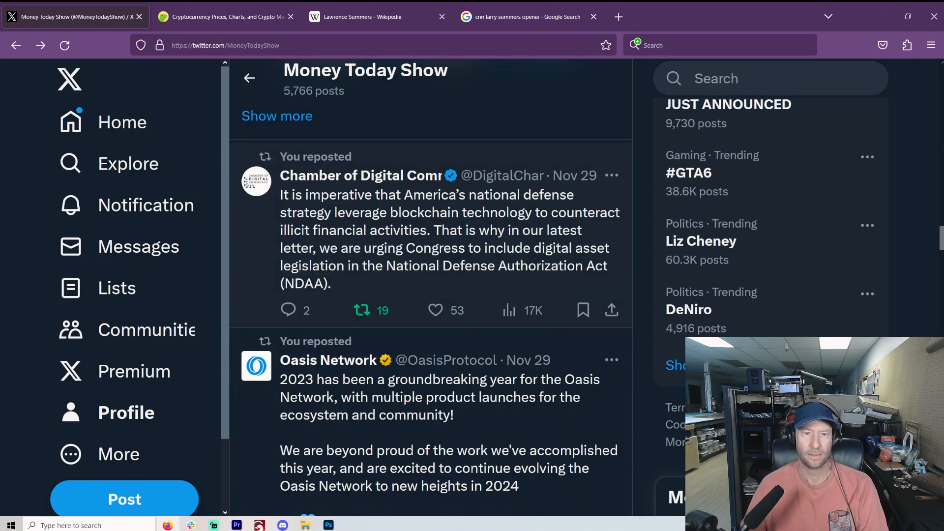
{"action": "mouse_move", "coordinate": [361, 175]}
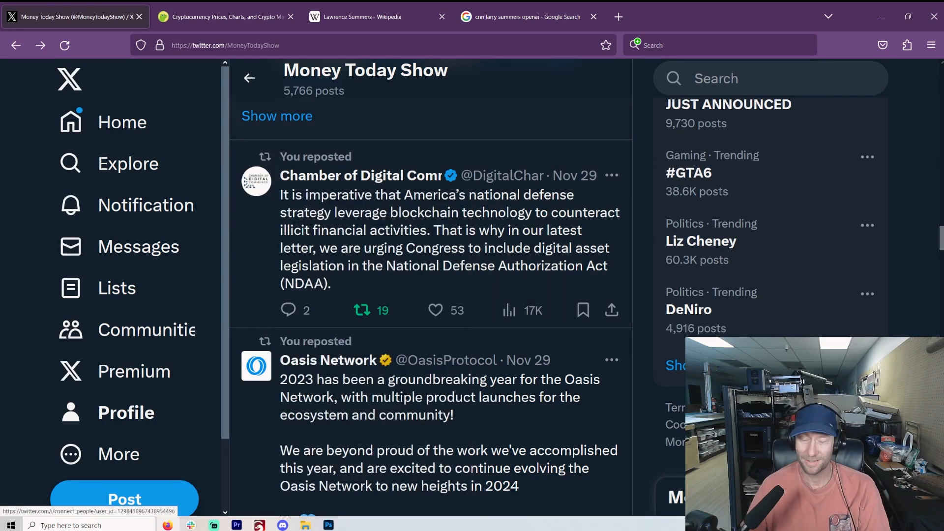
{"action": "scroll", "scroll_direction": "down", "scroll_amount": 3}
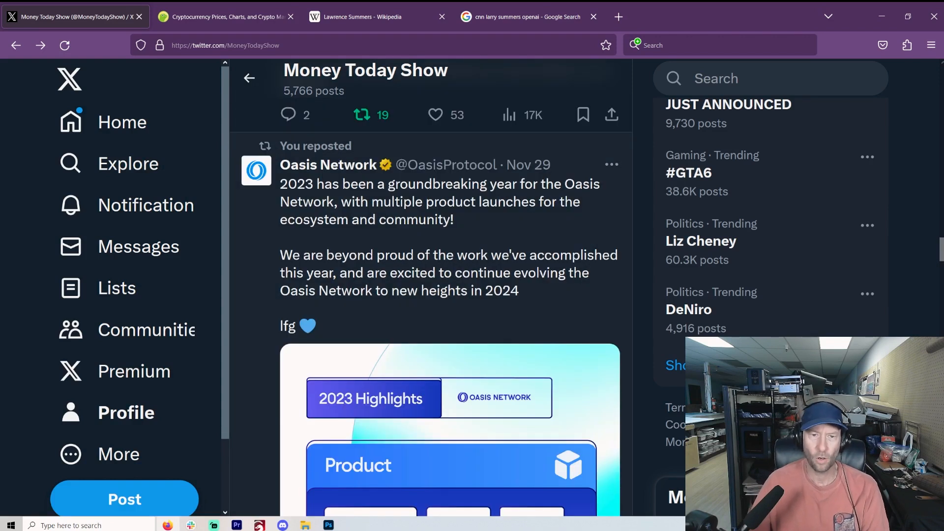
- Scroll past the Oasis, Chainlink and Robert Malone reposts to the Dec 1 ALGO medical cannabis quote post
{"action": "scroll", "scroll_direction": "down", "scroll_amount": 3}
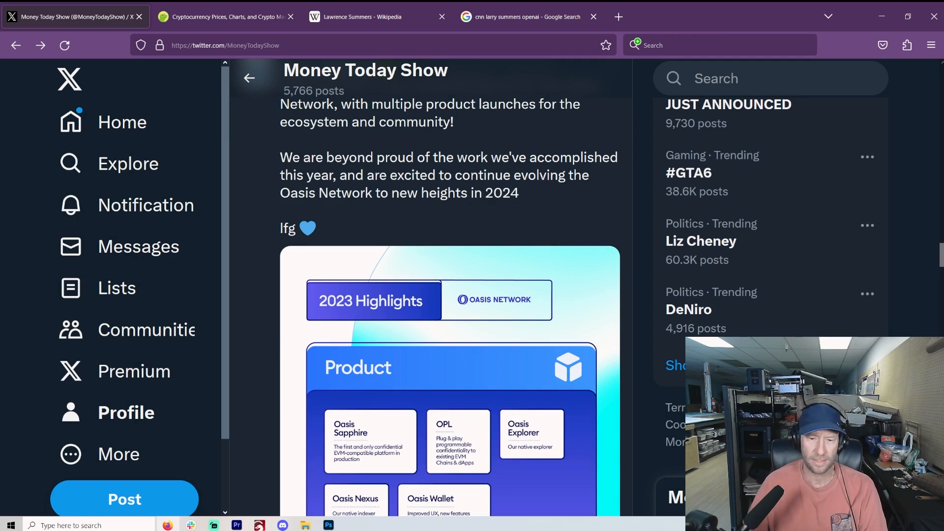
{"action": "scroll", "scroll_direction": "down", "scroll_amount": 3}
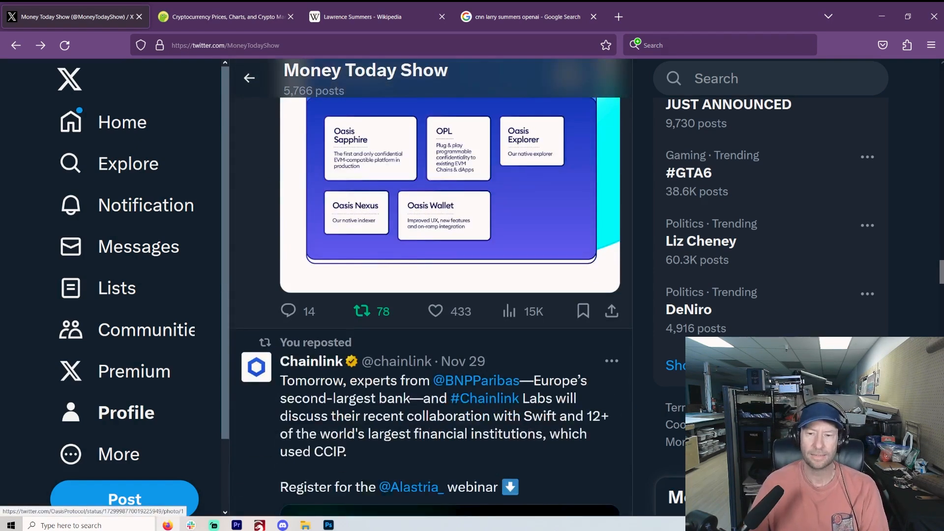
{"action": "scroll", "scroll_direction": "up", "scroll_amount": 3}
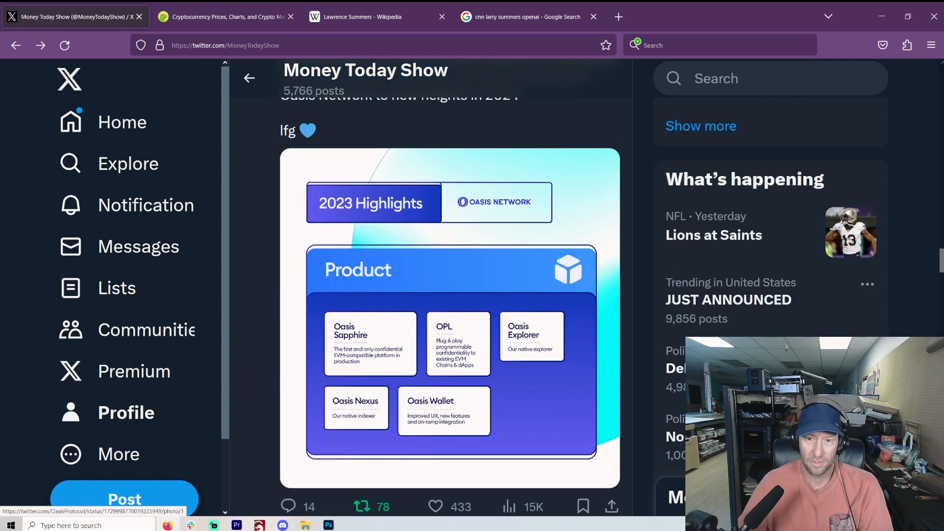
{"action": "scroll", "scroll_direction": "down", "scroll_amount": 3}
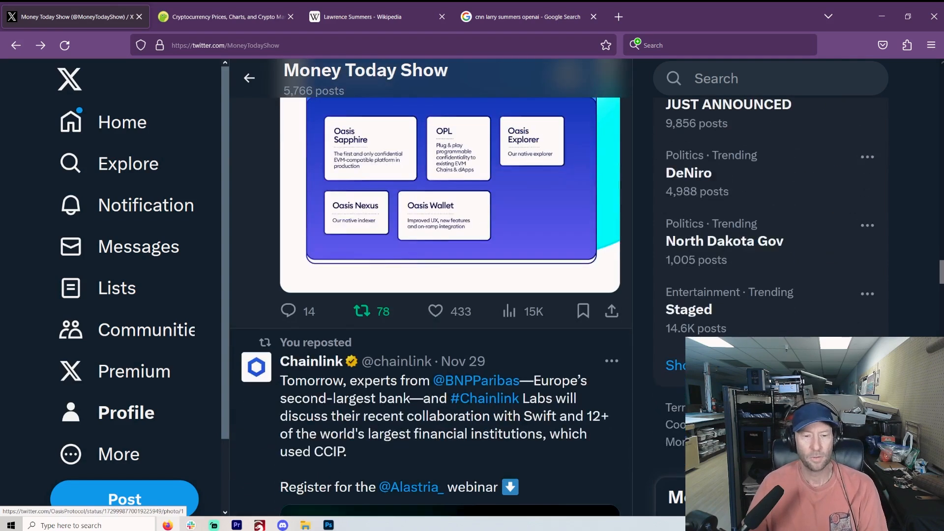
{"action": "scroll", "scroll_direction": "down", "scroll_amount": 3}
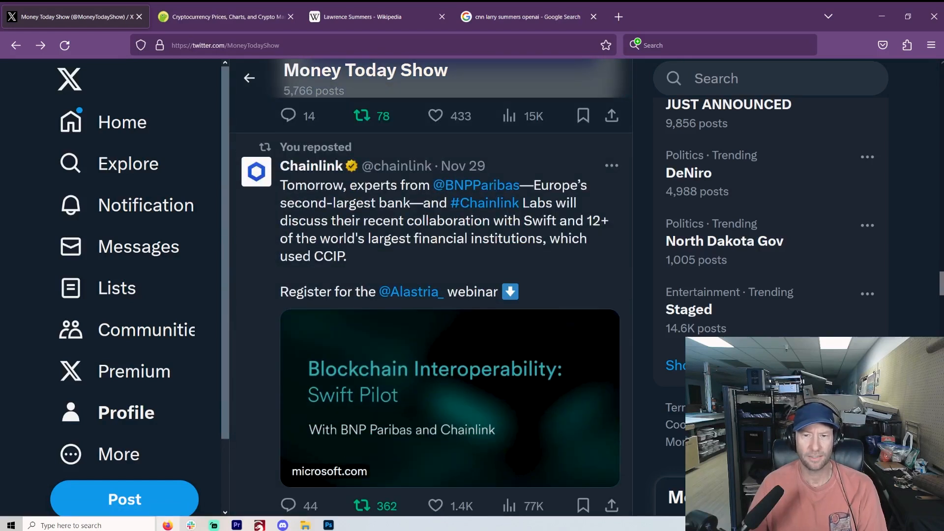
{"action": "scroll", "scroll_direction": "down", "scroll_amount": 3}
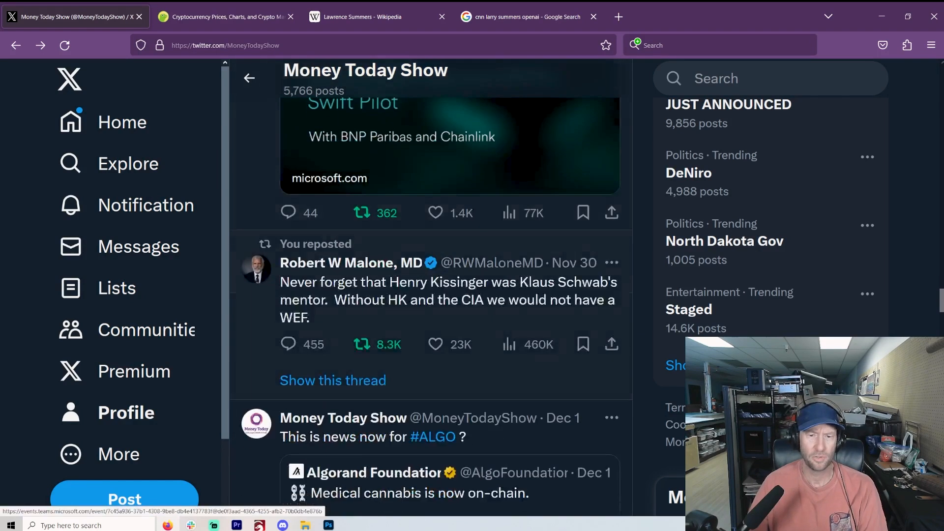
{"action": "scroll", "scroll_direction": "down", "scroll_amount": 3}
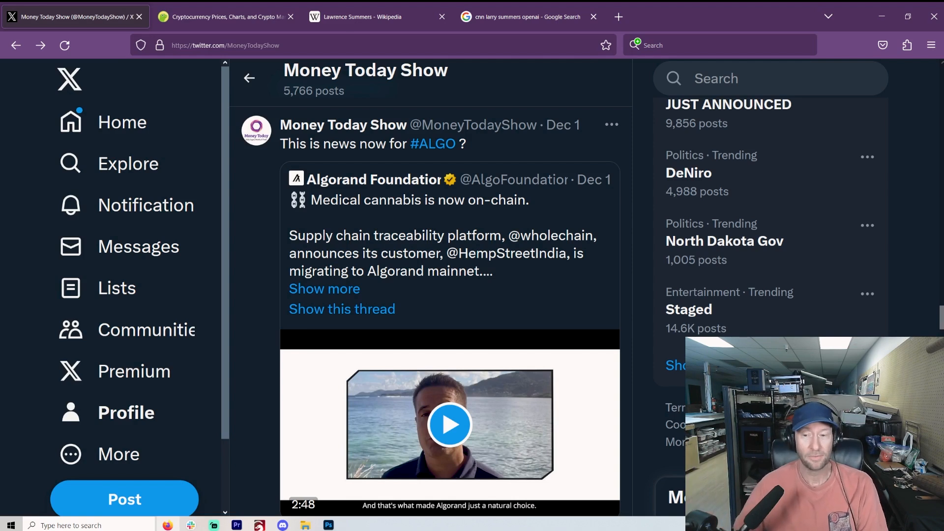
{"action": "mouse_move", "coordinate": [138, 246]}
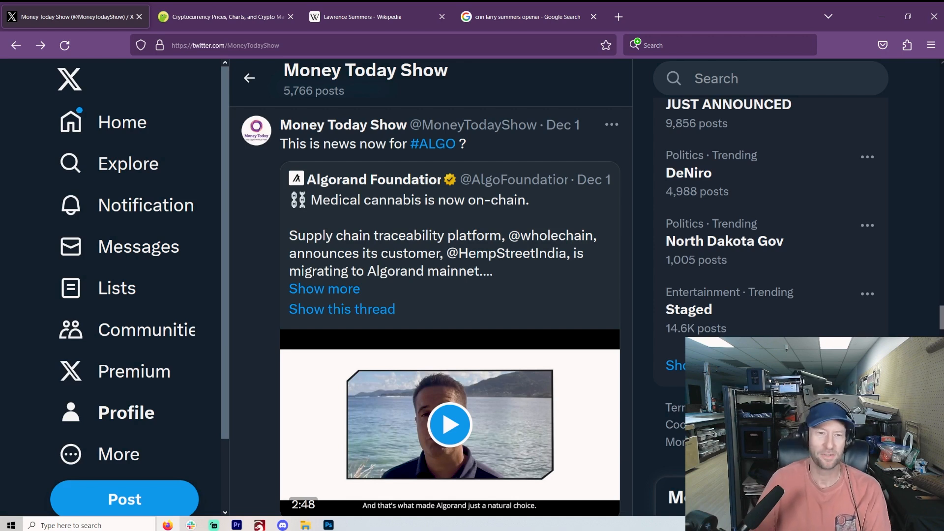
- Scroll past the Bruce Fenton and R3 reposts to the Sep 26 tokenization of everything quote post
{"action": "scroll", "scroll_direction": "down", "scroll_amount": 3}
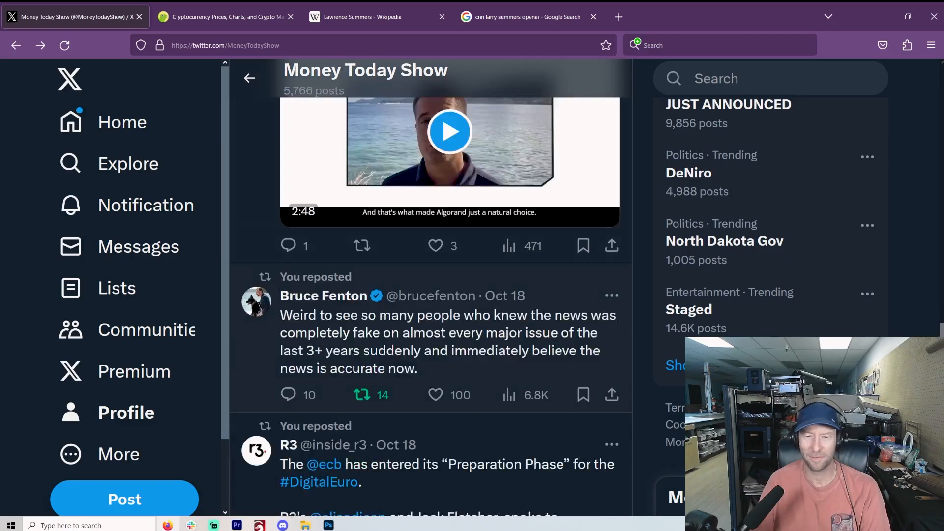
{"action": "scroll", "scroll_direction": "down", "scroll_amount": 3}
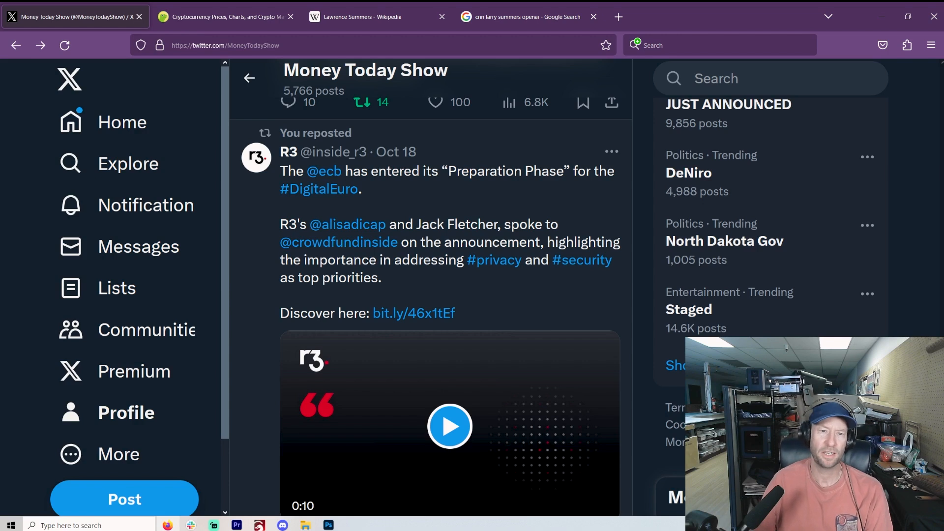
{"action": "scroll", "scroll_direction": "down", "scroll_amount": 3}
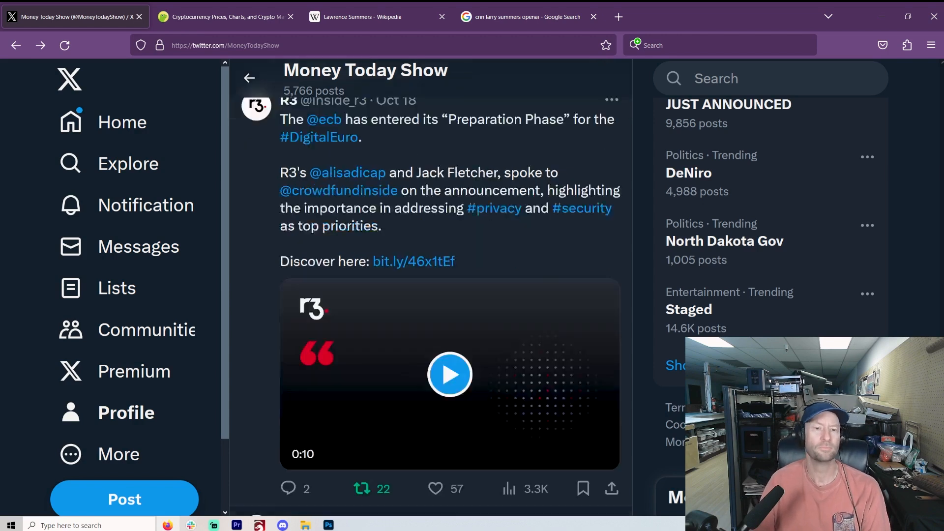
{"action": "scroll", "scroll_direction": "down", "scroll_amount": 3}
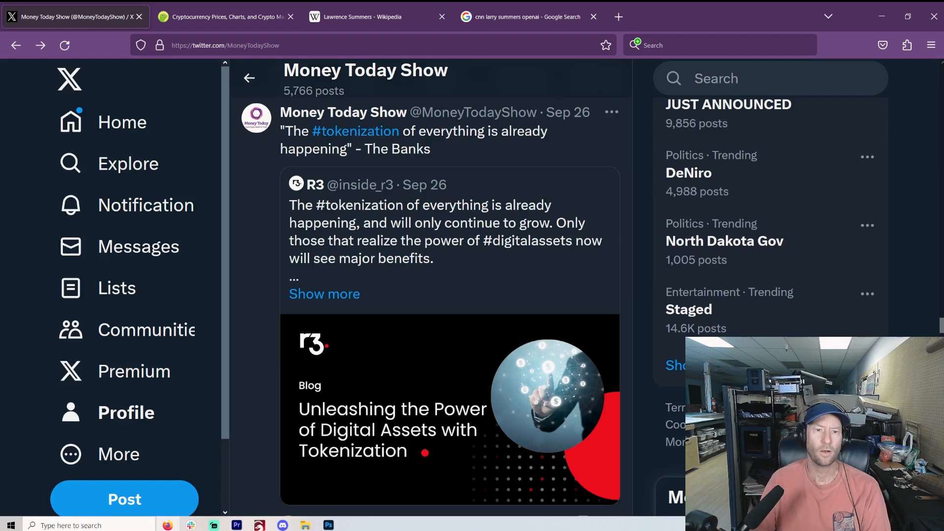
{"action": "mouse_move", "coordinate": [315, 185]}
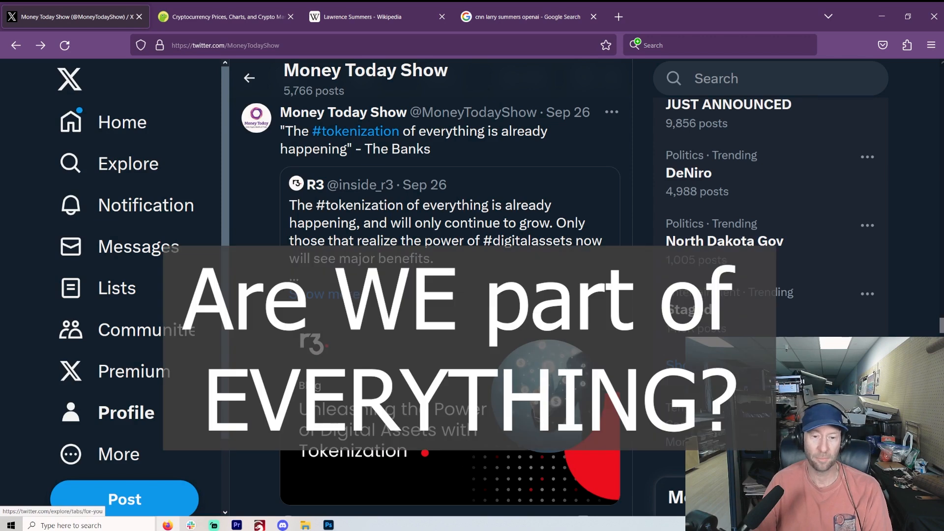
- Open the Sep 14 UN food programme blockchain memorandum post, then switch to the Lawrence Summers article
{"action": "scroll", "scroll_direction": "down", "scroll_amount": 3}
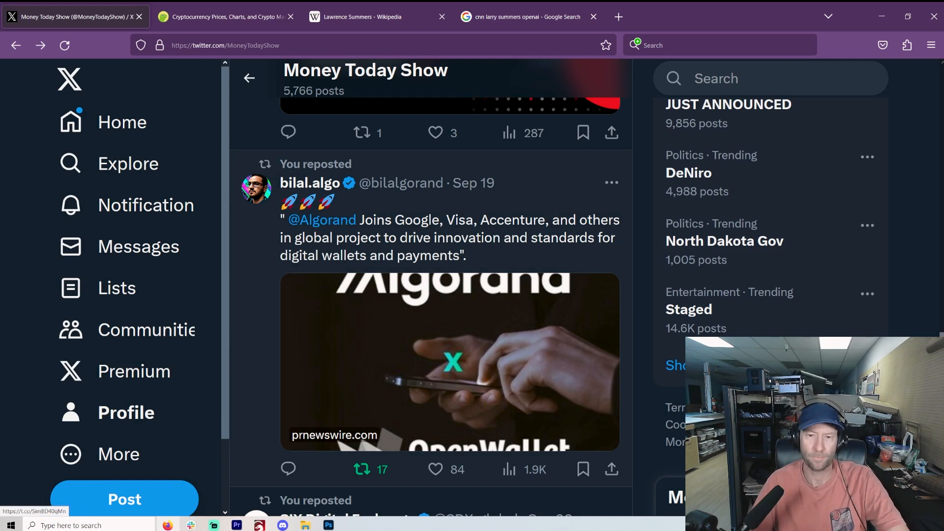
{"action": "scroll", "scroll_direction": "down", "scroll_amount": 3}
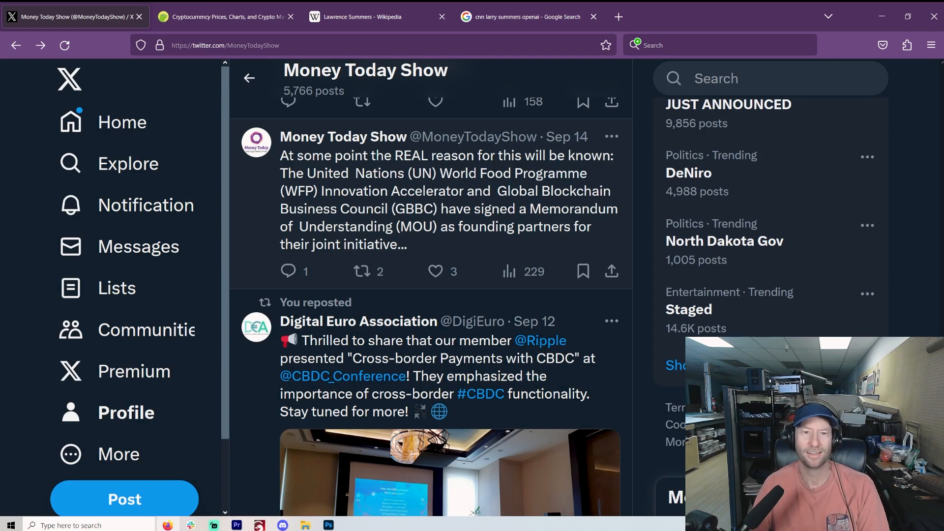
{"action": "left_click", "coordinate": [445, 199]}
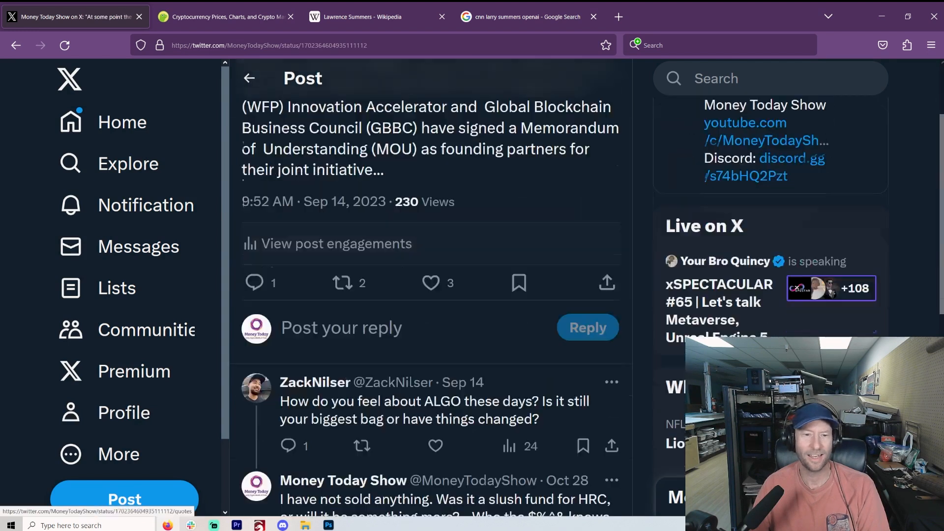
{"action": "left_click", "coordinate": [361, 17]}
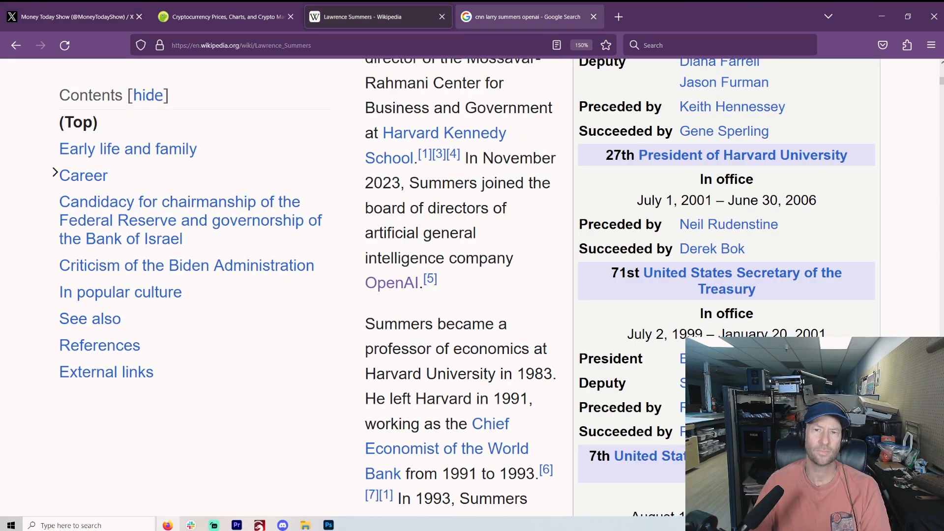
{"action": "mouse_move", "coordinate": [120, 292]}
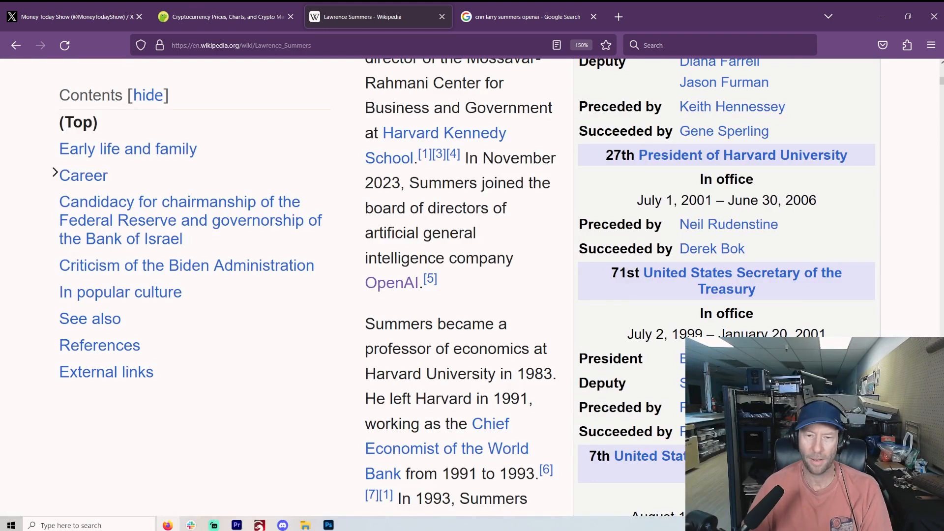
{"action": "mouse_move", "coordinate": [99, 345]}
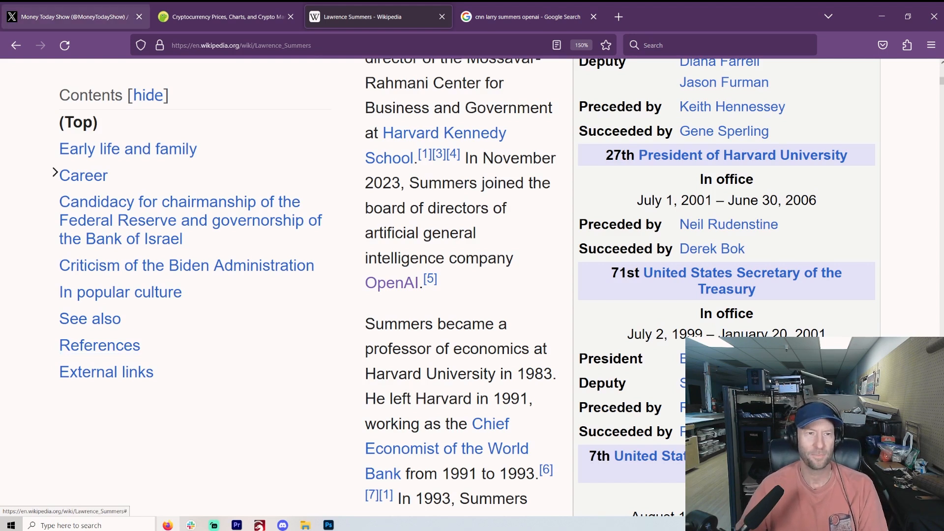
{"action": "mouse_move", "coordinate": [128, 149]}
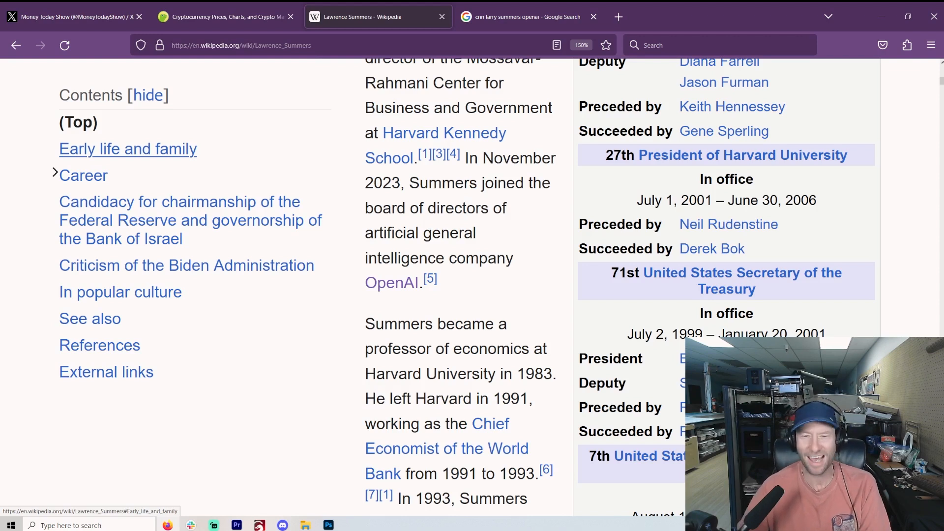
- Scroll the Lawrence Summers article to its top, then bring up the Google CNN results on Summers and OpenAI
{"action": "scroll", "scroll_direction": "up", "scroll_amount": 3}
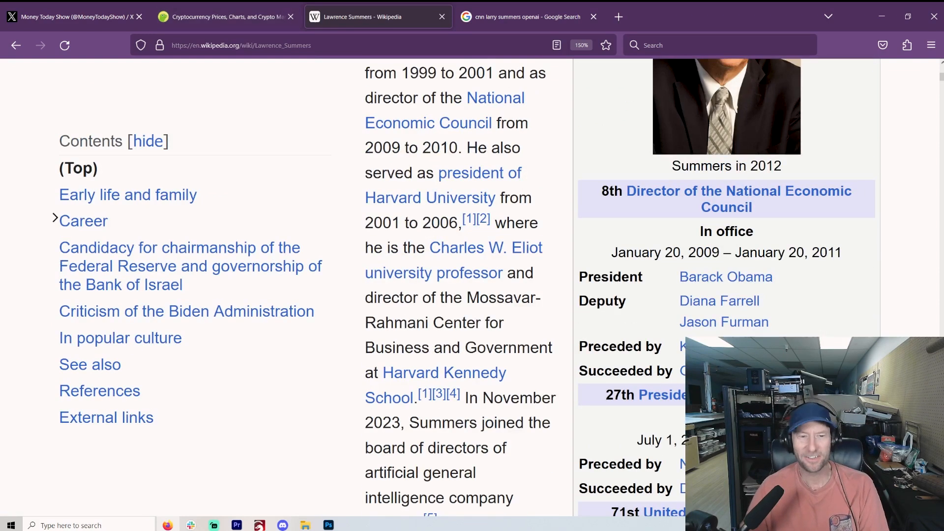
{"action": "scroll", "scroll_direction": "up", "scroll_amount": 3}
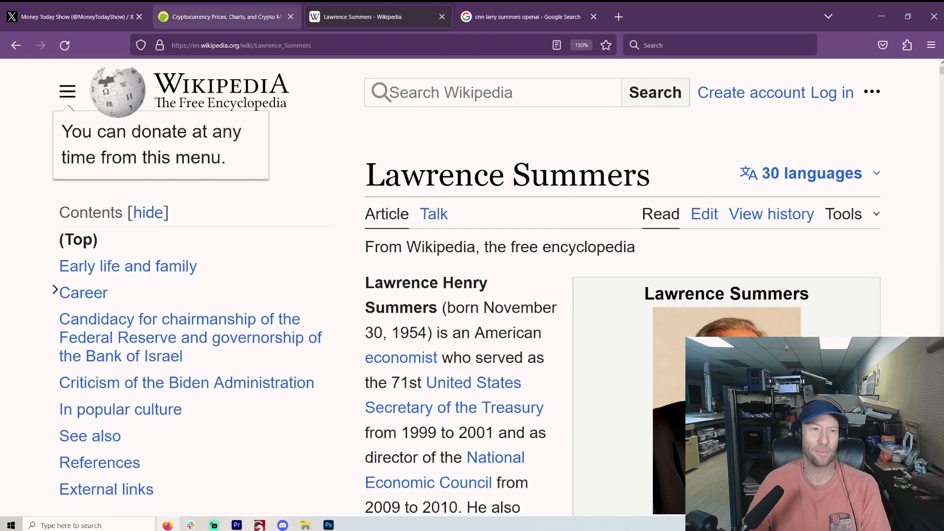
{"action": "mouse_move", "coordinate": [226, 17]}
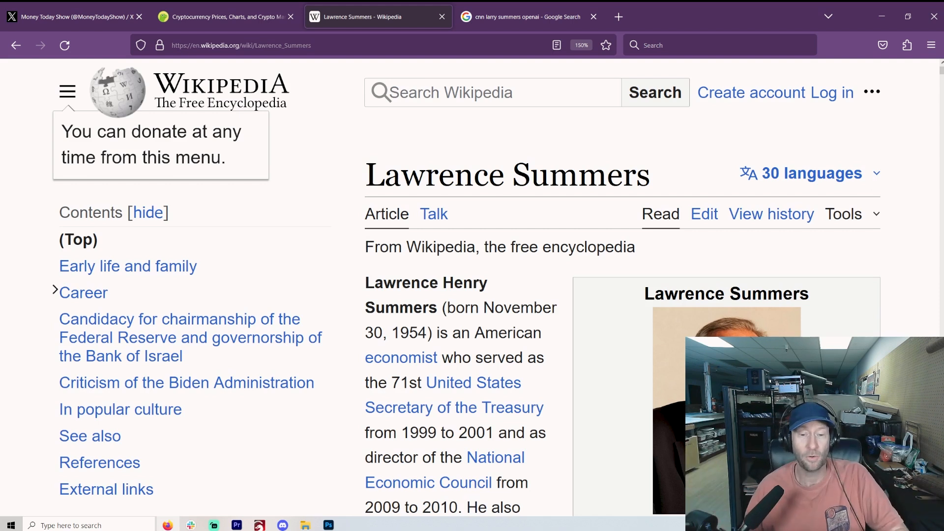
{"action": "mouse_move", "coordinate": [128, 267]}
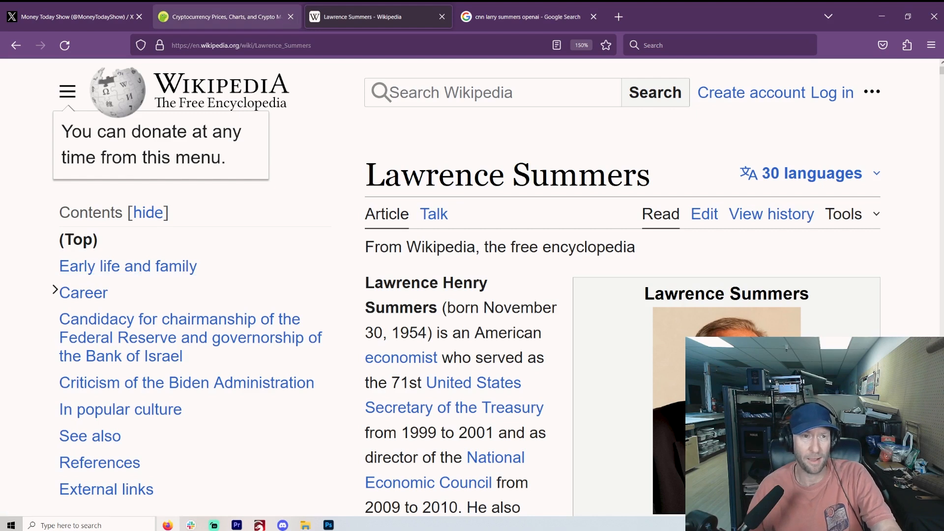
{"action": "left_click", "coordinate": [525, 16]}
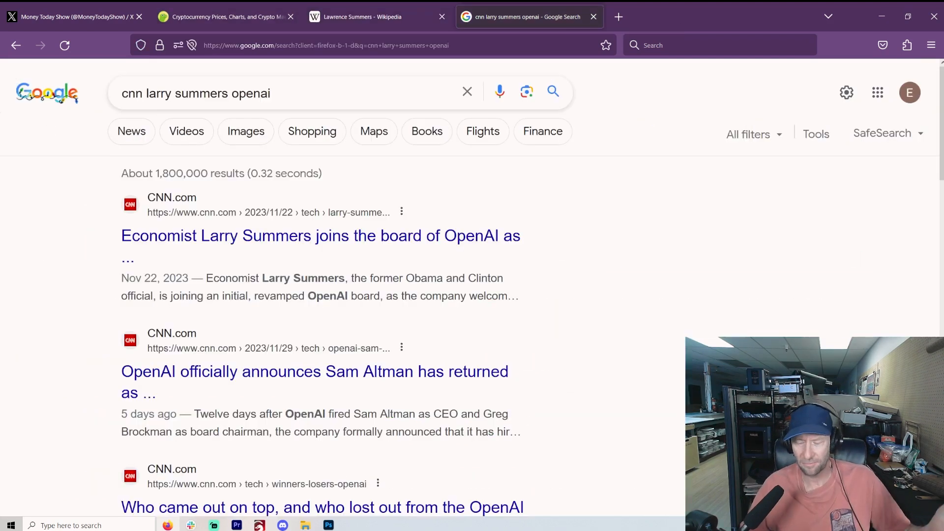